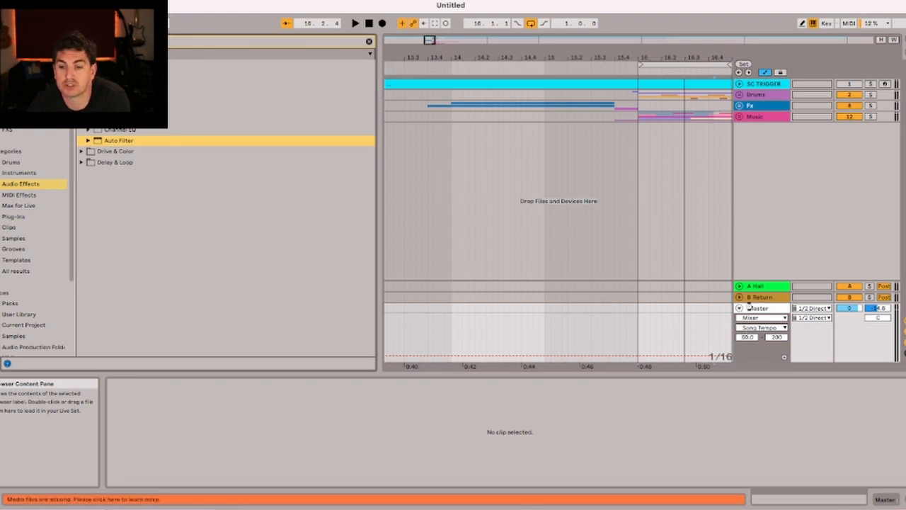
# - Add an Auto Filter from the Audio Effects browser to the Master track
pyautogui.doubleClick(119, 140)
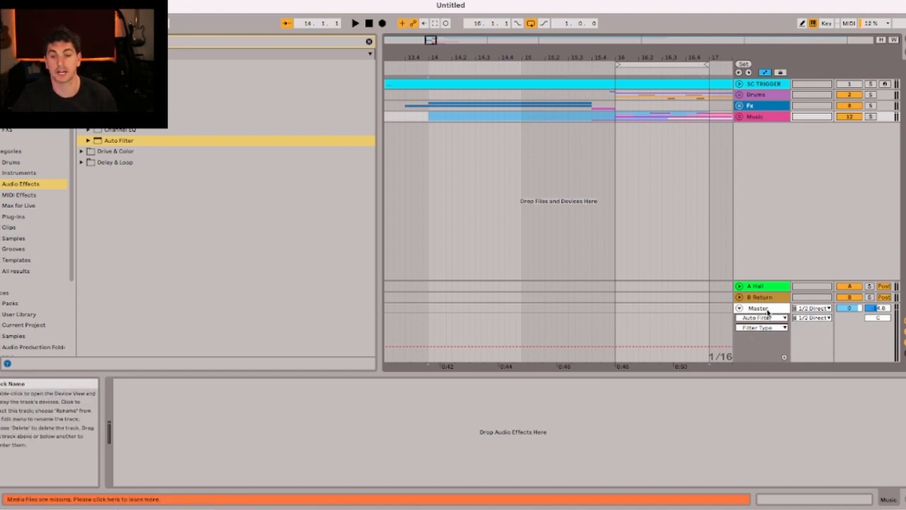
pyautogui.click(759, 308)
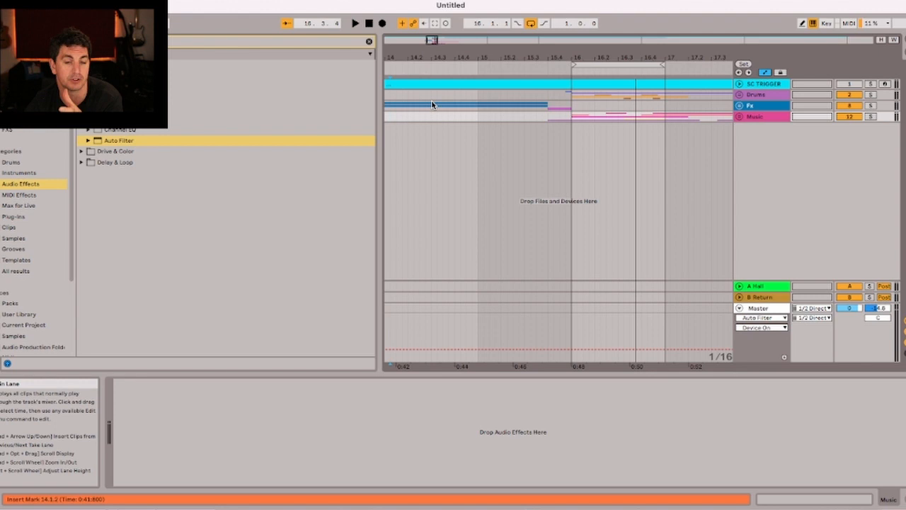
pyautogui.moveTo(480, 107)
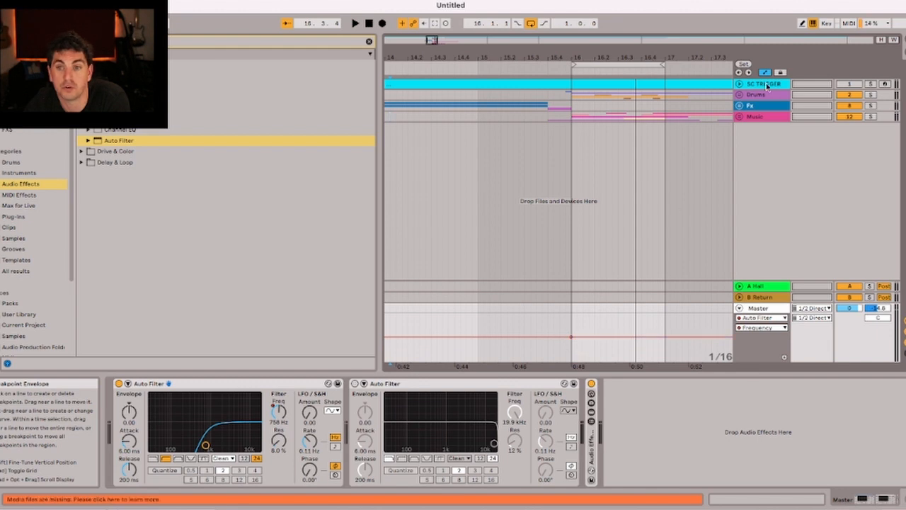
# - Target the Master automation lane at the Auto Filter's Frequency parameter (around 156 Hz)
pyautogui.click(765, 72)
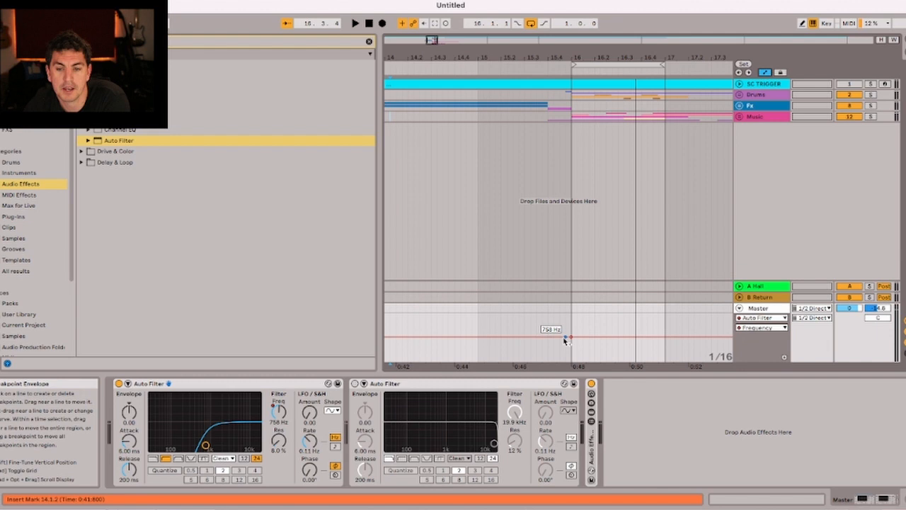
# - Draw Frequency breakpoints forming a rising ramp that drops sharply at the drop
pyautogui.moveTo(565, 337); pyautogui.dragTo(563, 333)
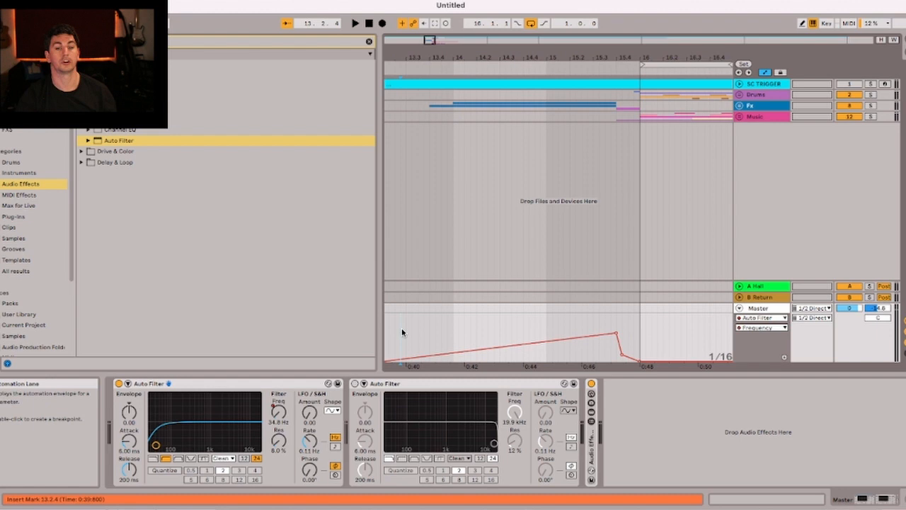
pyautogui.moveTo(411, 320)
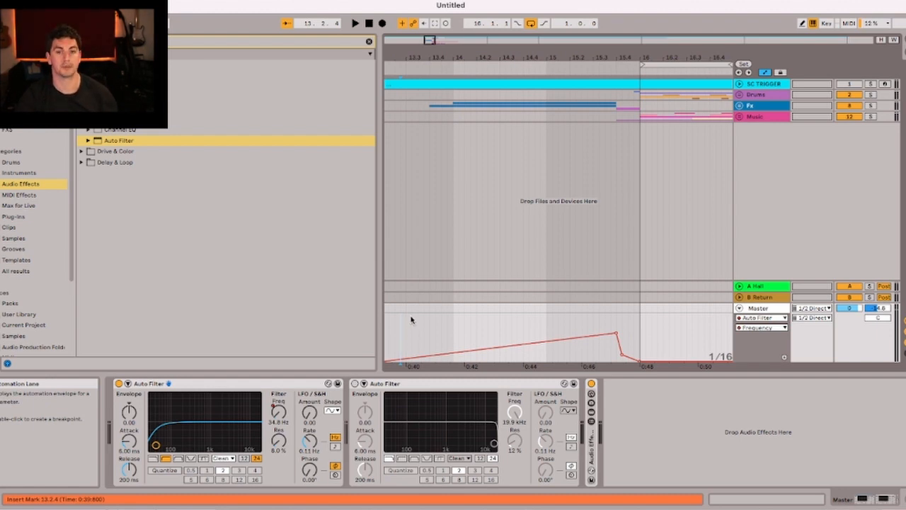